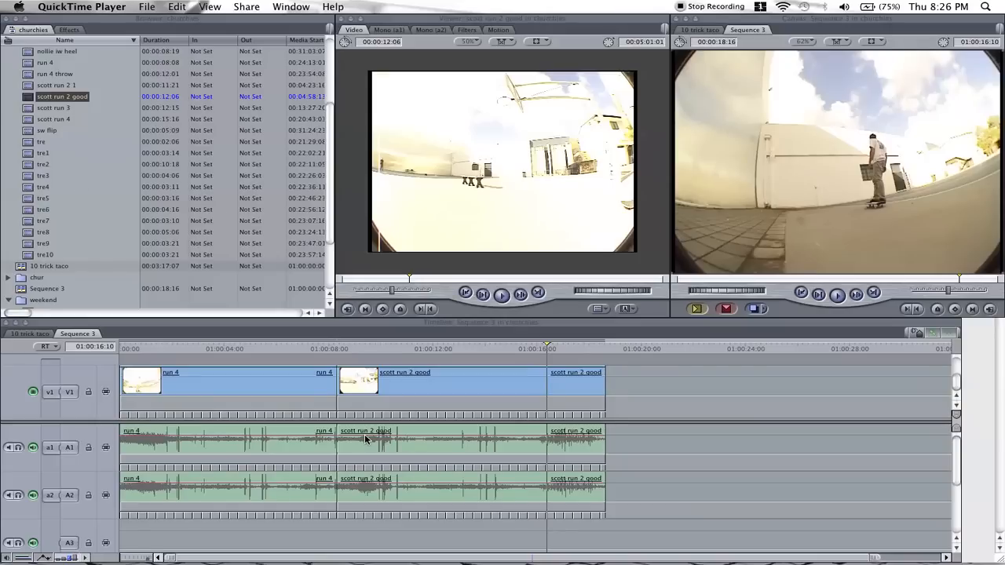
mouse_move(343, 423)
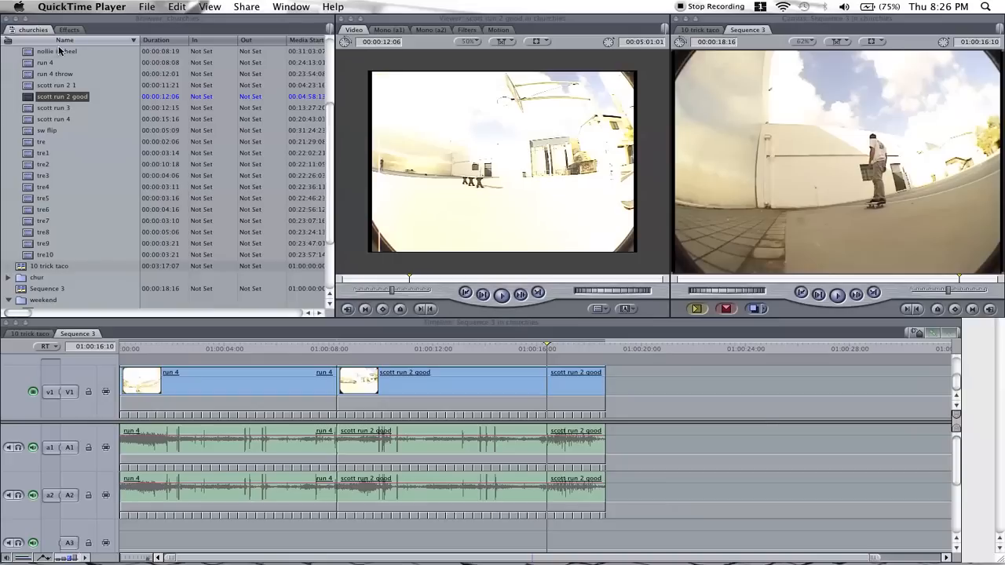
Show the Effects list in the Browser and select the 'scott run 2 good' timeline clips
left_click(69, 28)
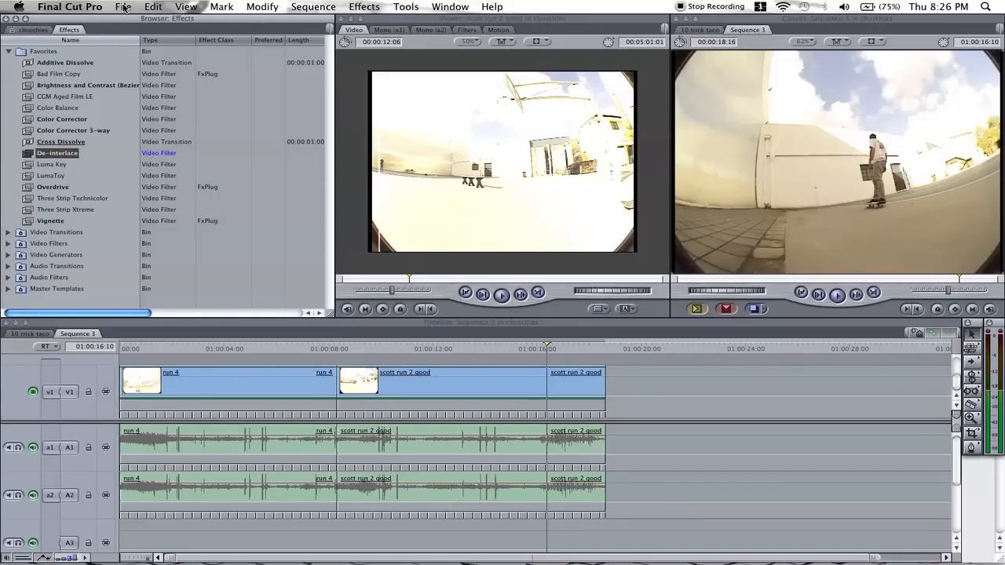
left_click(122, 7)
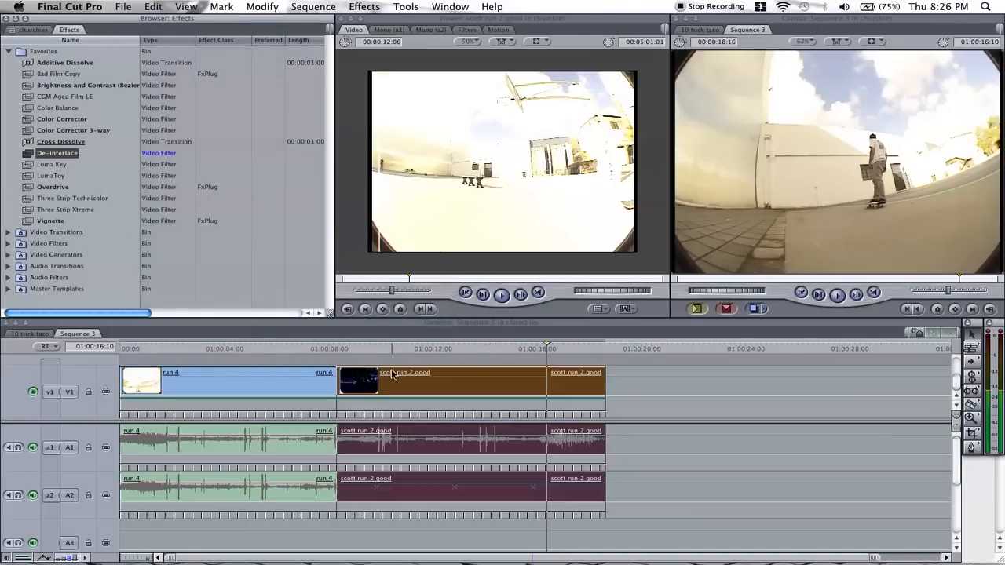
Start an export from the File menu, cancel it, and continue with HD Footage.mov in QuickTime Player 7
left_click(123, 6)
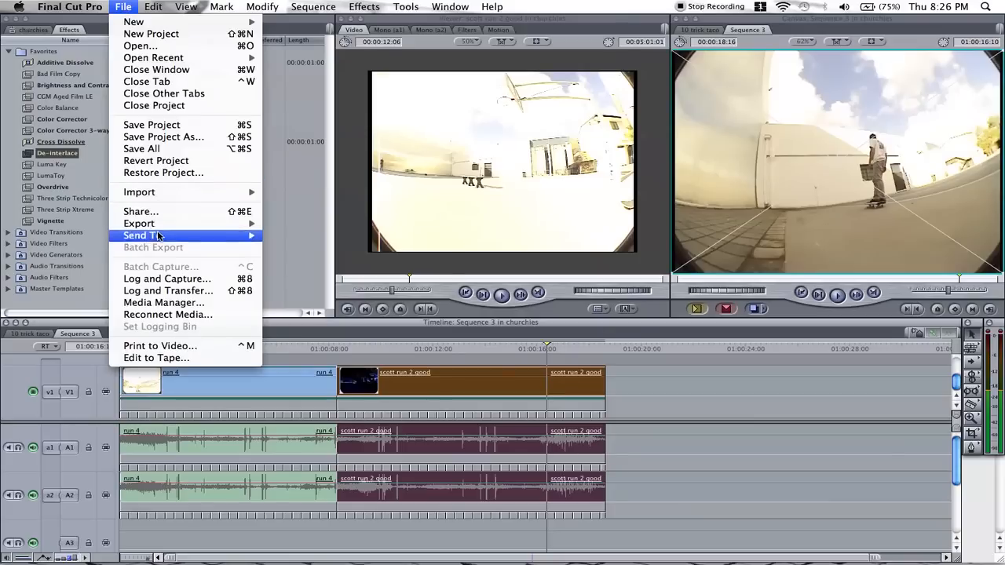
mouse_move(145, 236)
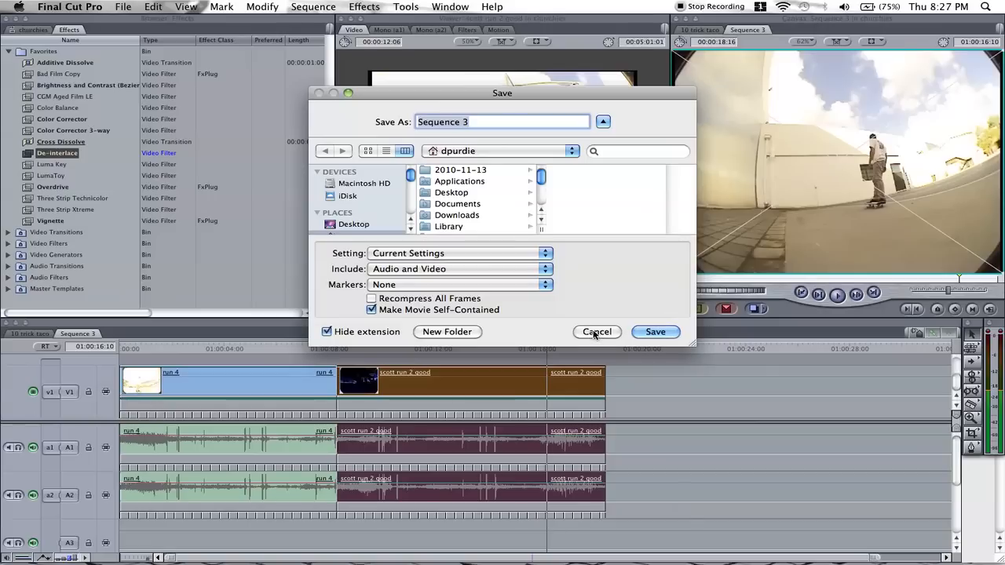
left_click(597, 331)
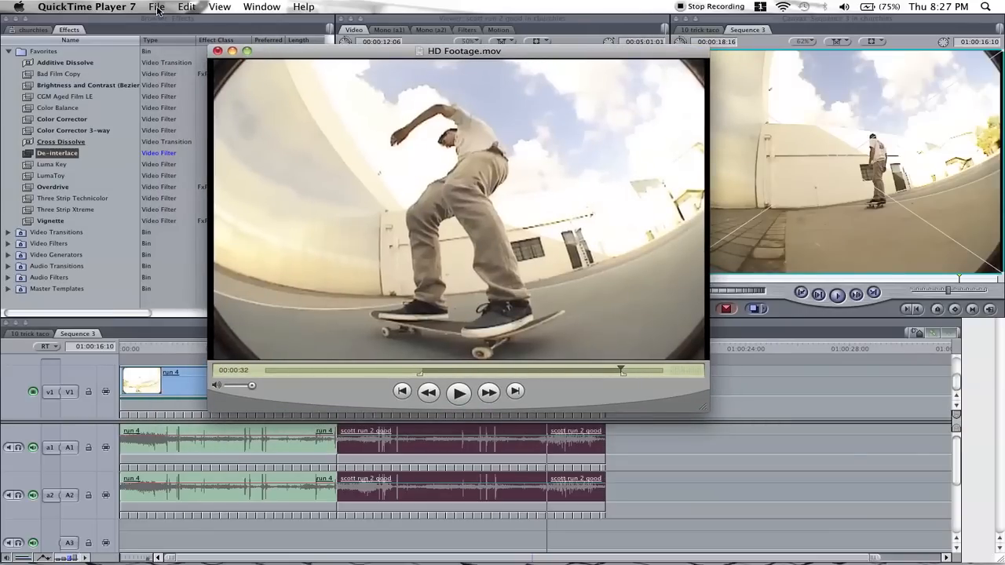
Bring up the Export dialog for HD Footage.mov, saving a QuickTime movie to the Desktop
left_click(157, 7)
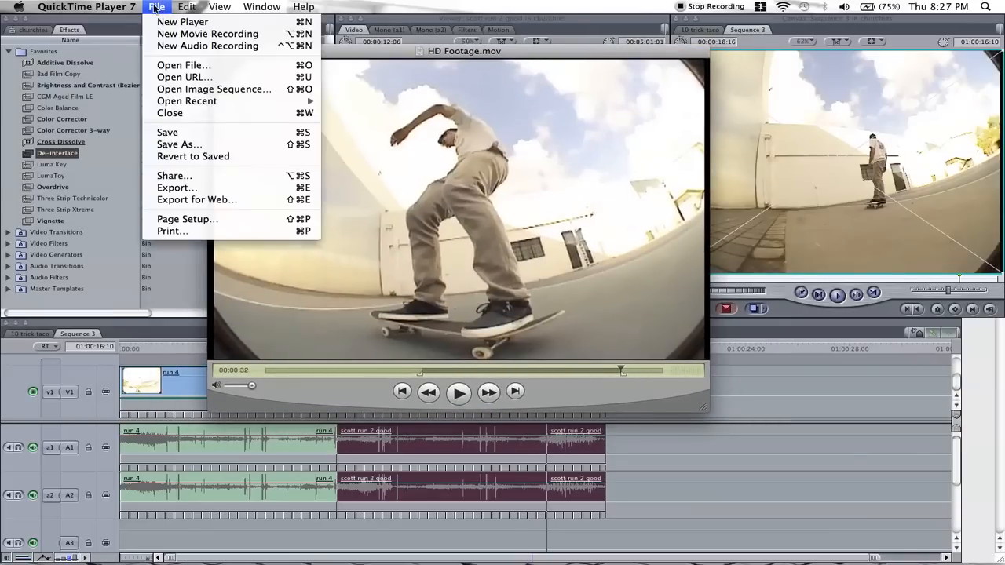
mouse_move(176, 188)
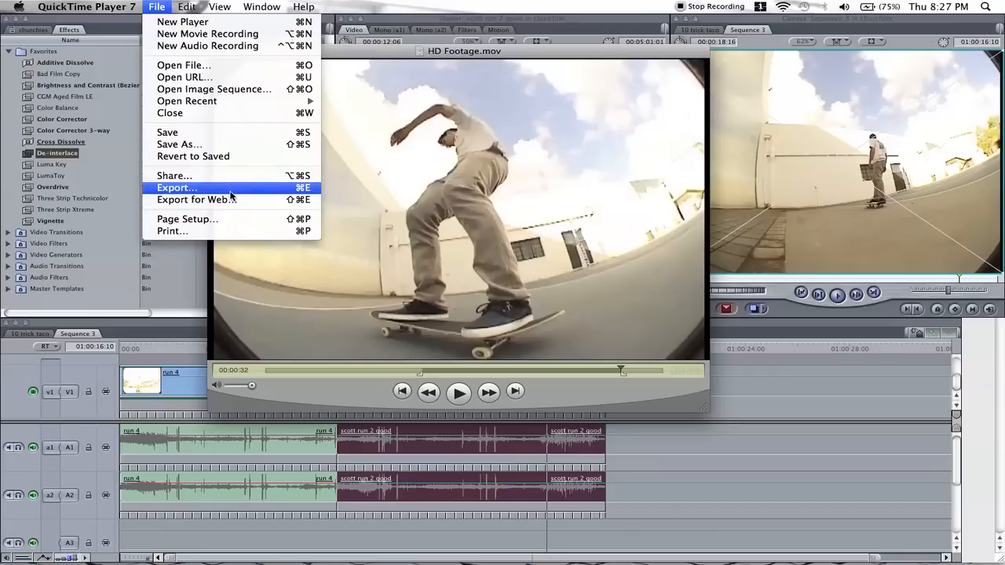
left_click(176, 188)
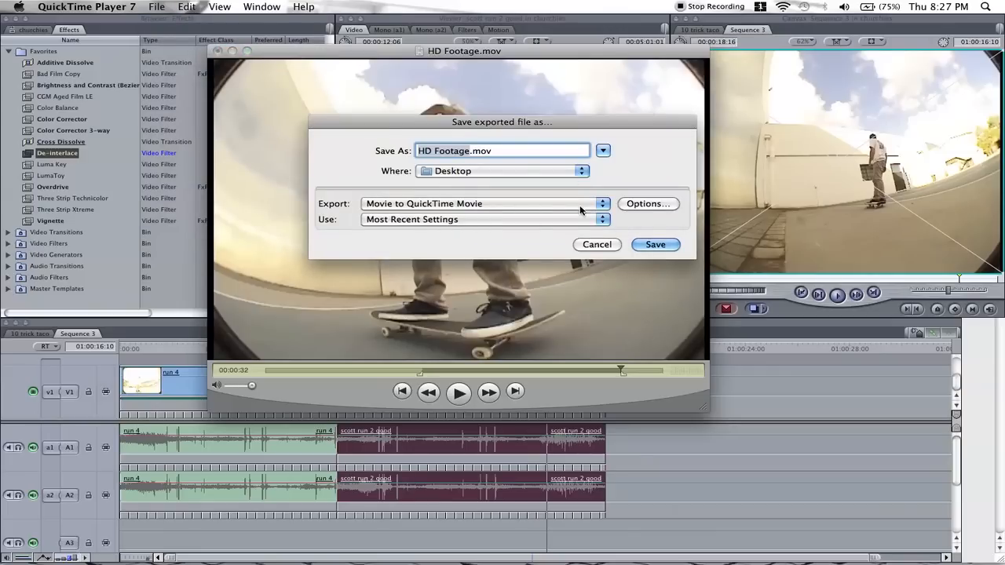
mouse_move(174, 32)
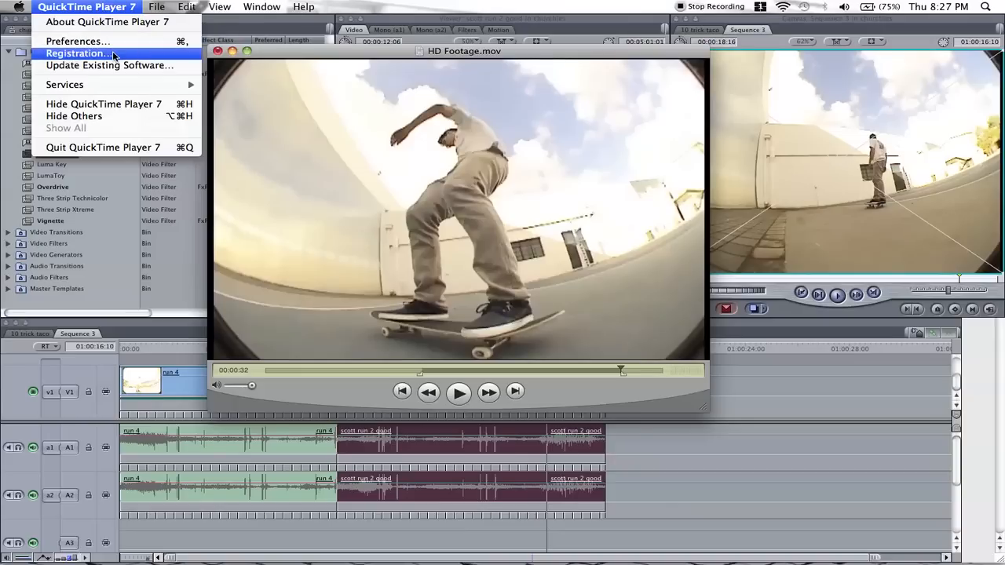
View and close the QuickTime Pro registration details, then return to the Export dialog
left_click(75, 54)
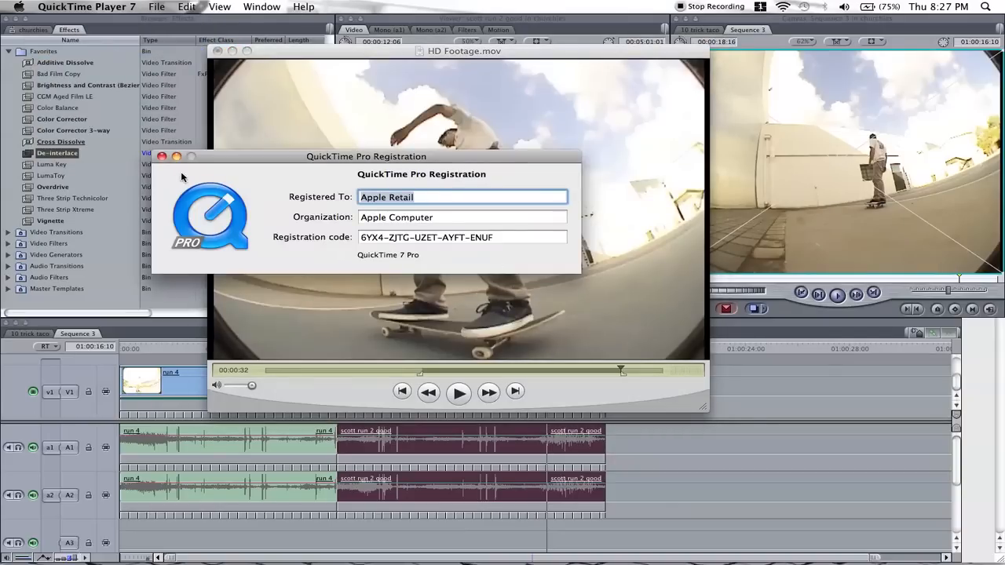
left_click(162, 157)
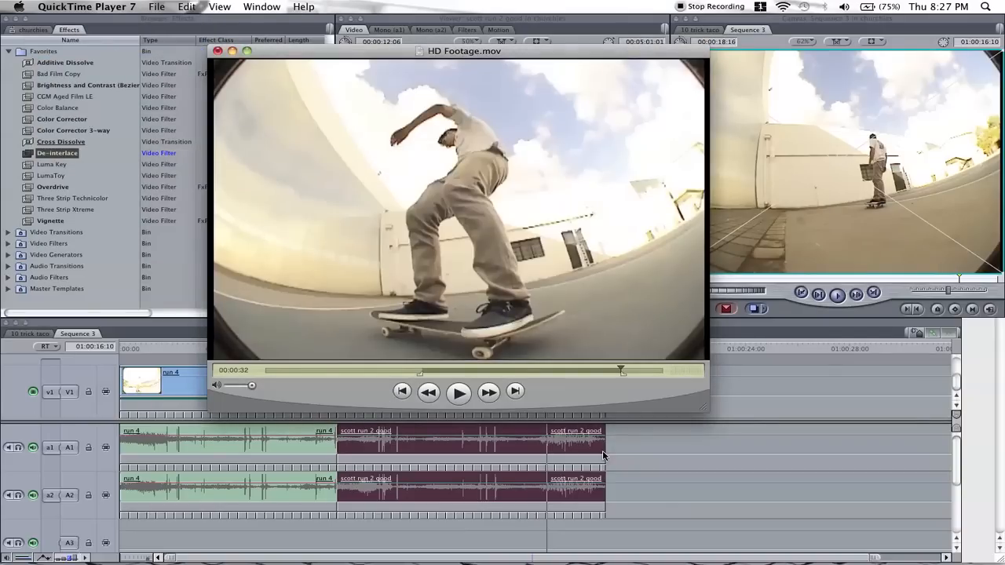
left_click(157, 7)
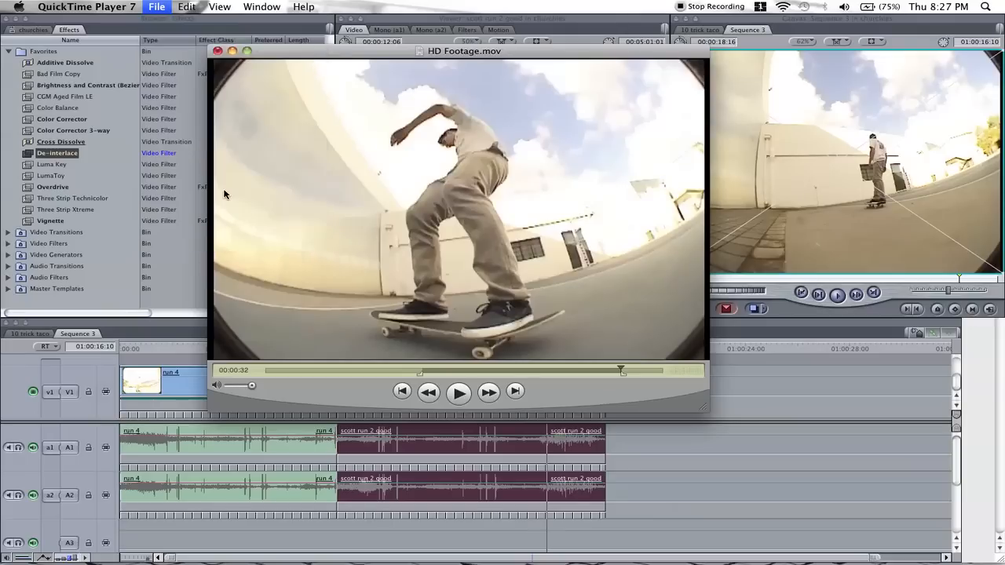
left_click(157, 6)
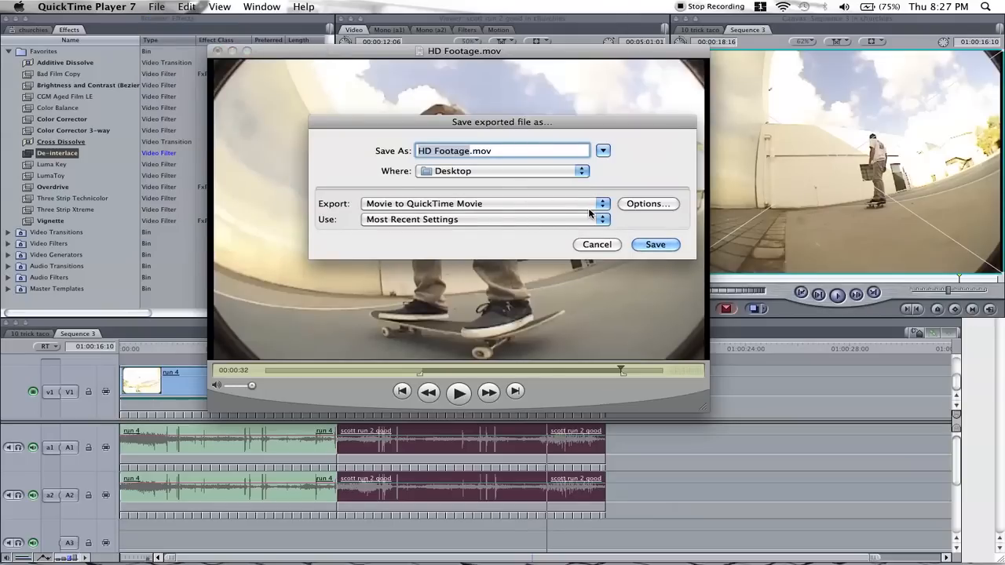
Go into the export Movie Settings and their H.264 video compression settings
left_click(649, 204)
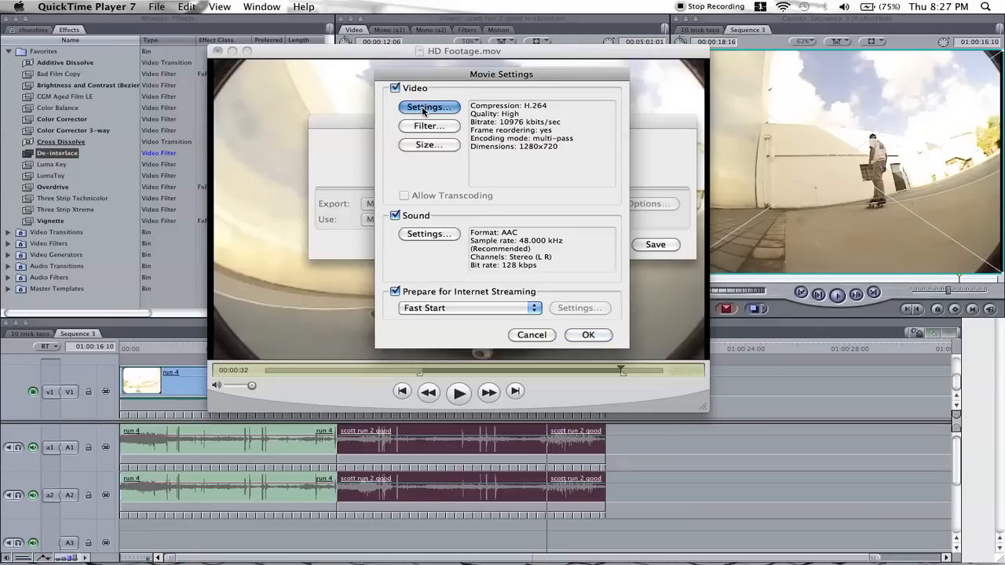
left_click(429, 107)
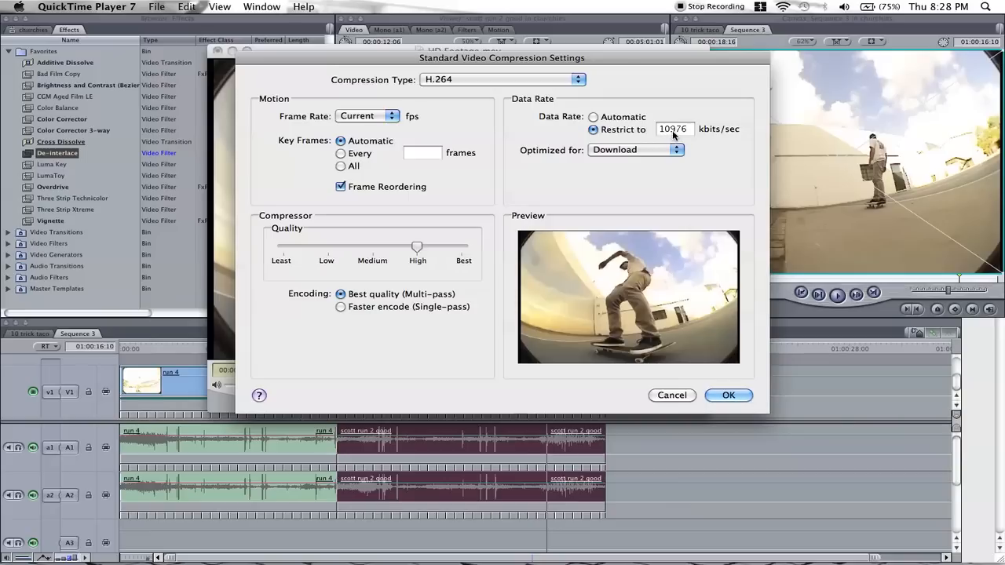
mouse_move(689, 135)
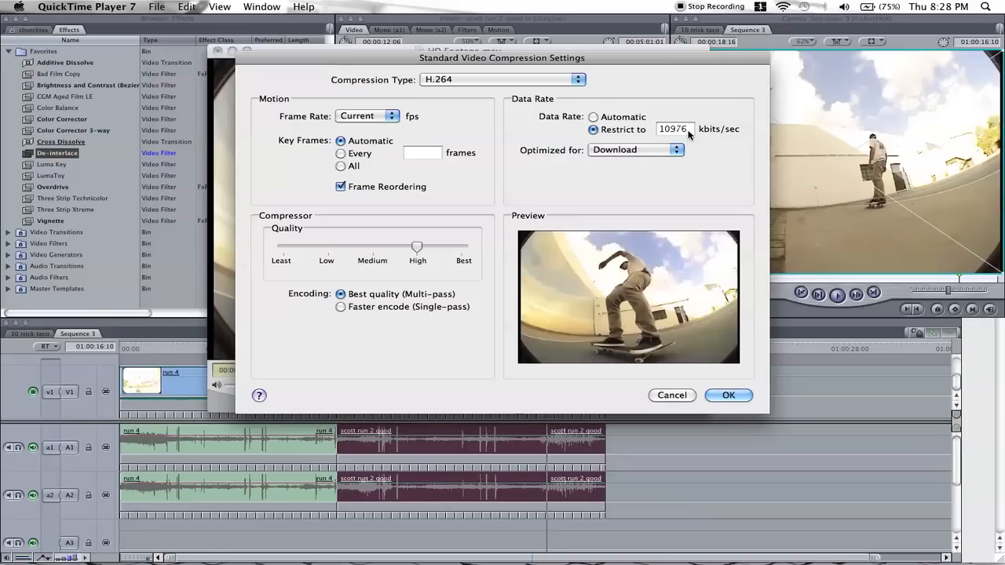
mouse_move(690, 147)
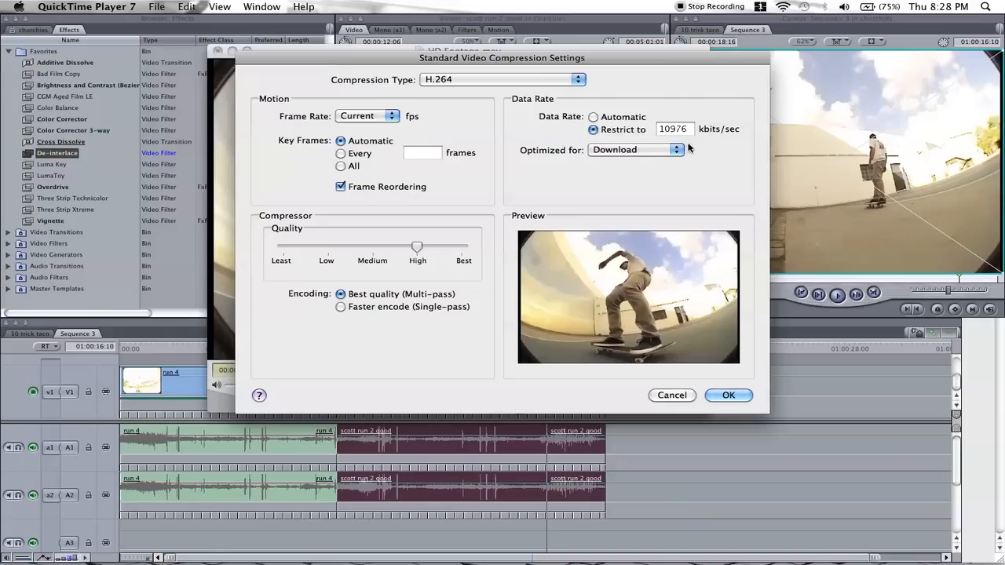
mouse_move(430, 294)
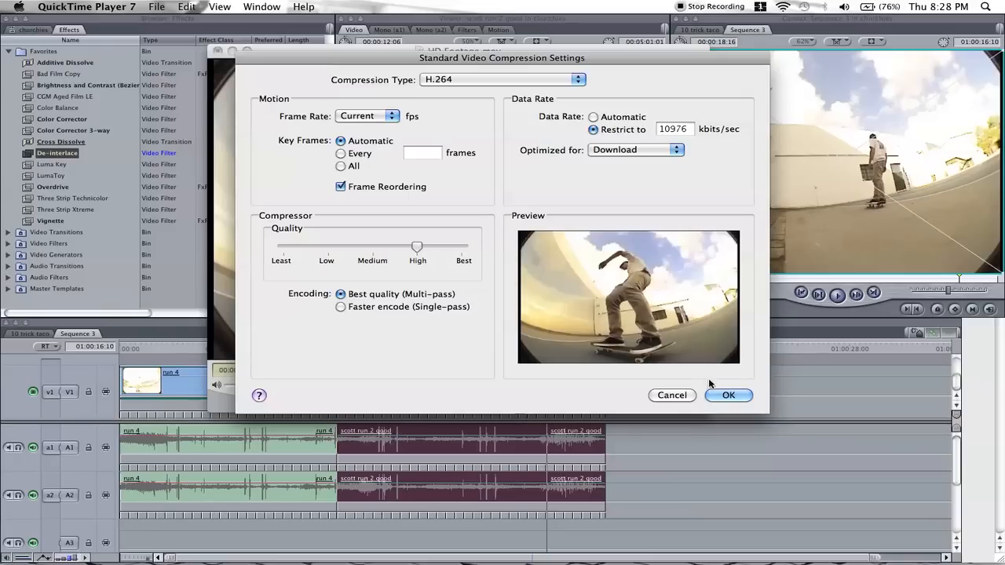
Keep the compression settings and confirm the export size as 1280 x 720 HD
left_click(729, 396)
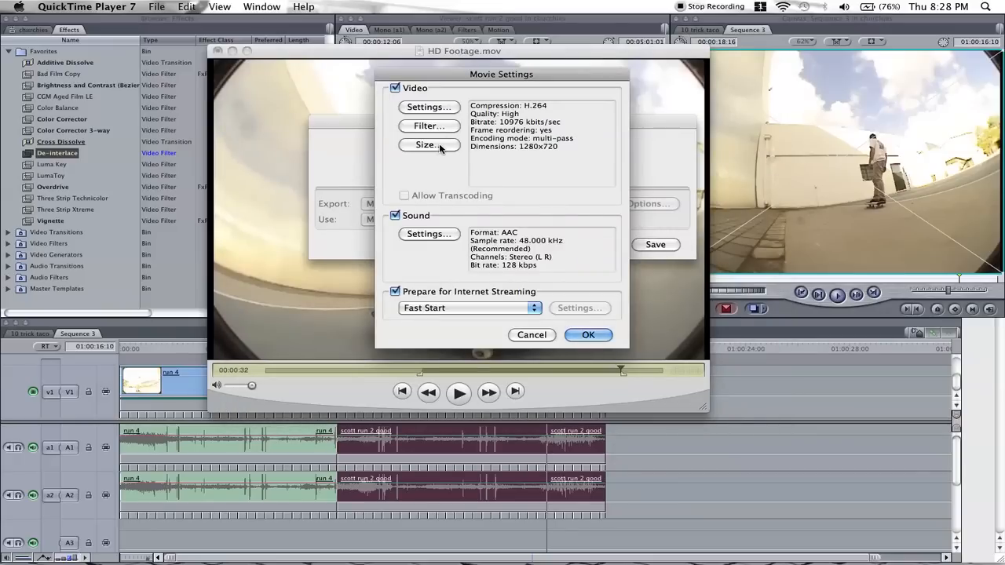
left_click(427, 145)
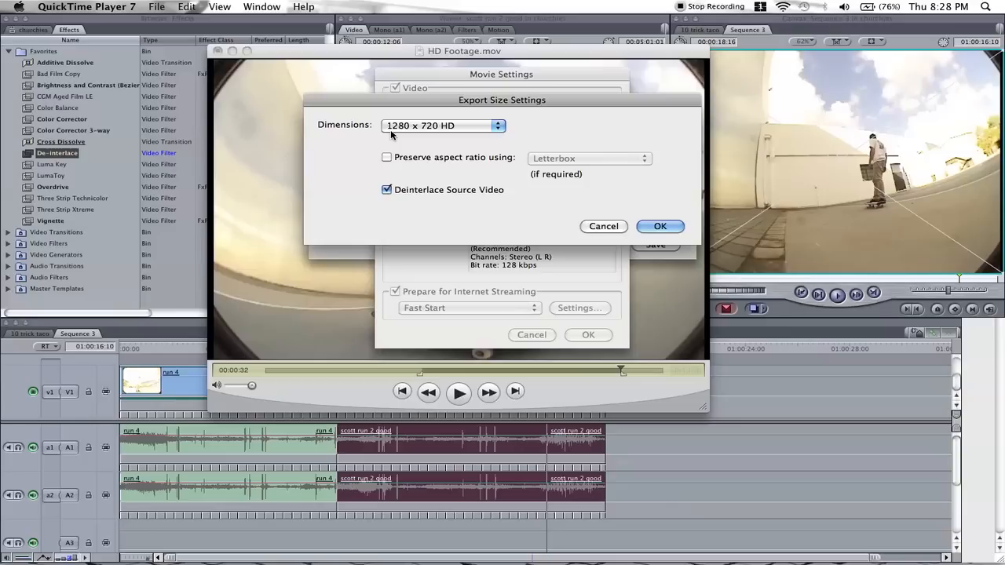
mouse_move(431, 126)
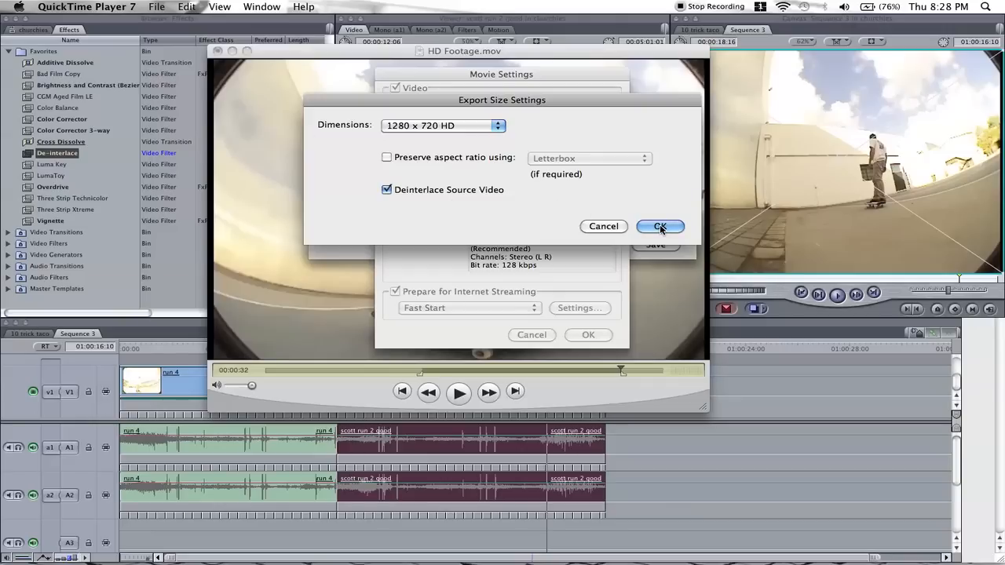
left_click(659, 226)
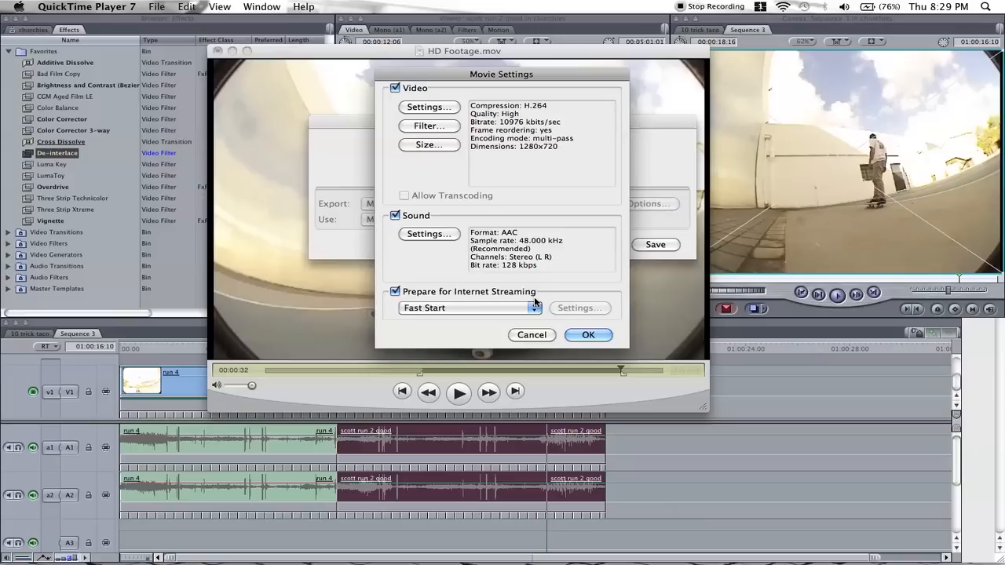
Accept the movie settings and export to the Desktop as 'HD Footage good.mov'
left_click(588, 335)
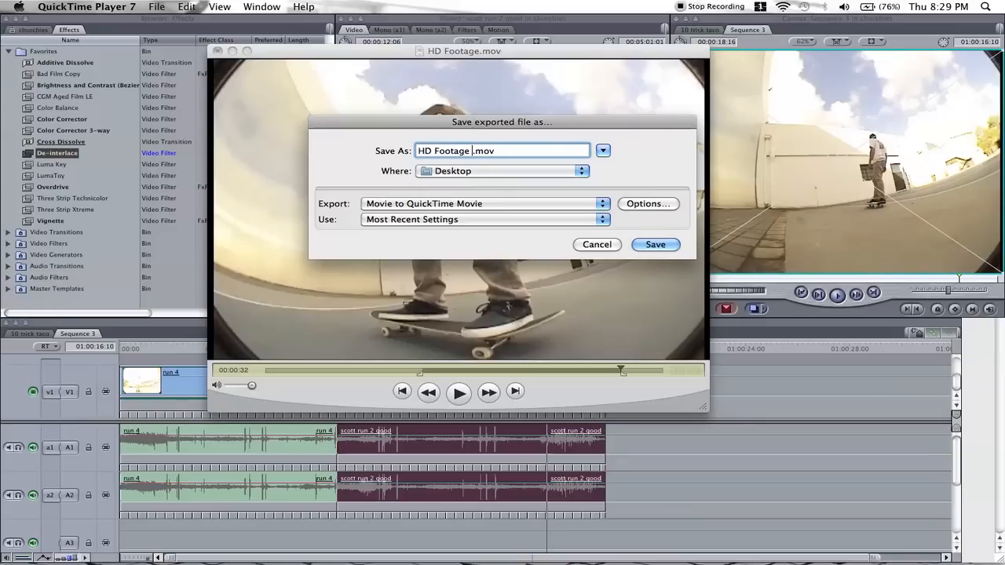
type("good")
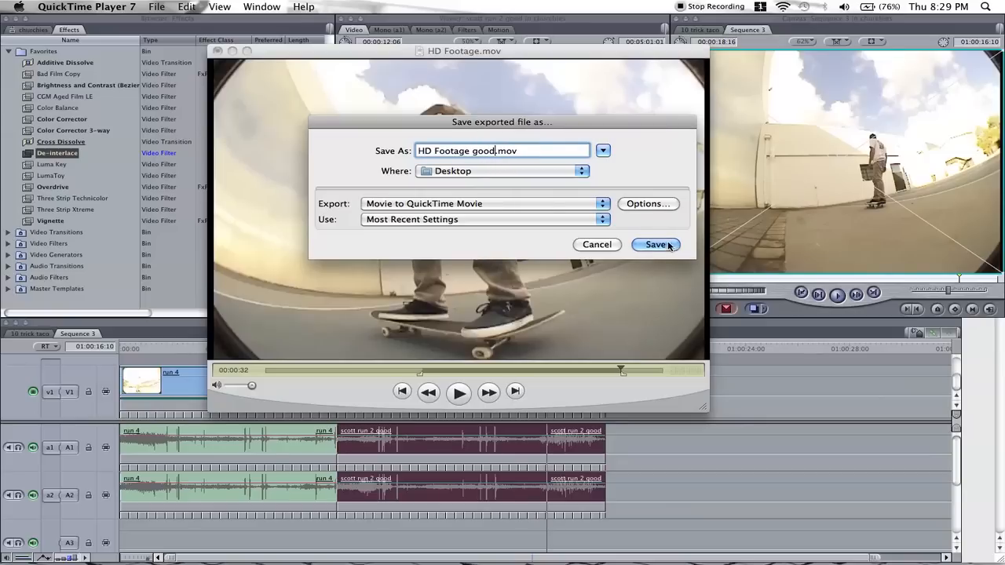
left_click(655, 245)
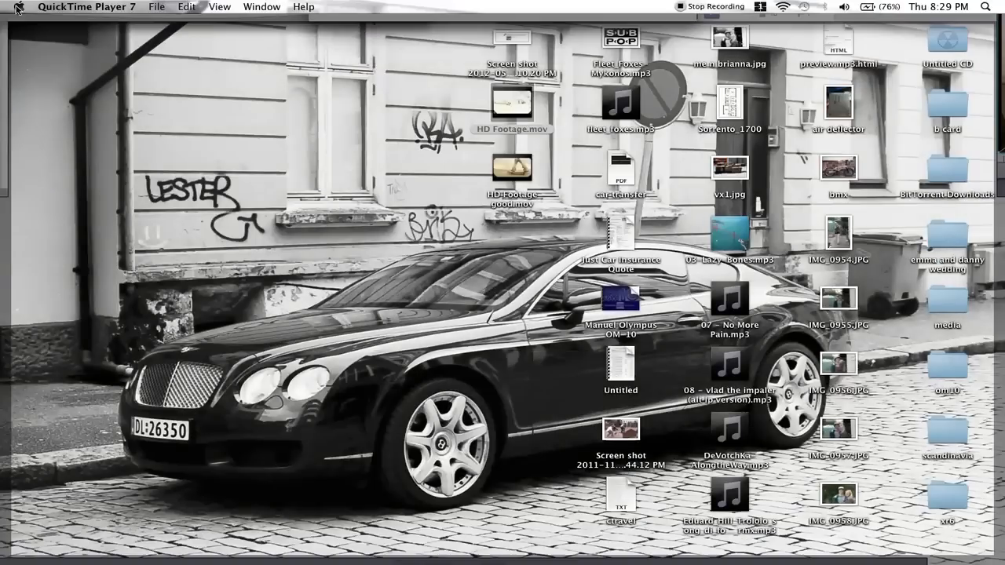
mouse_move(515, 166)
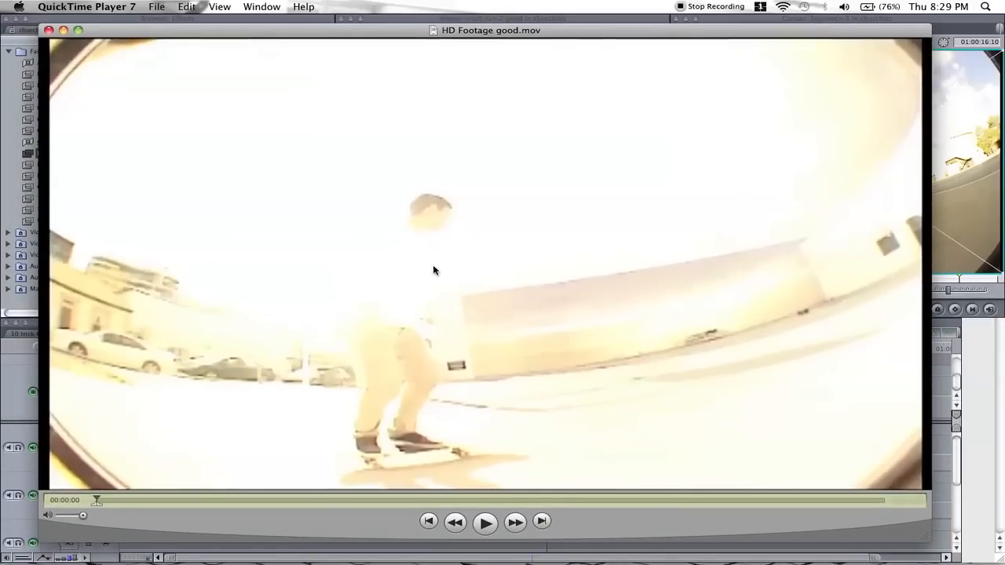
mouse_move(505, 90)
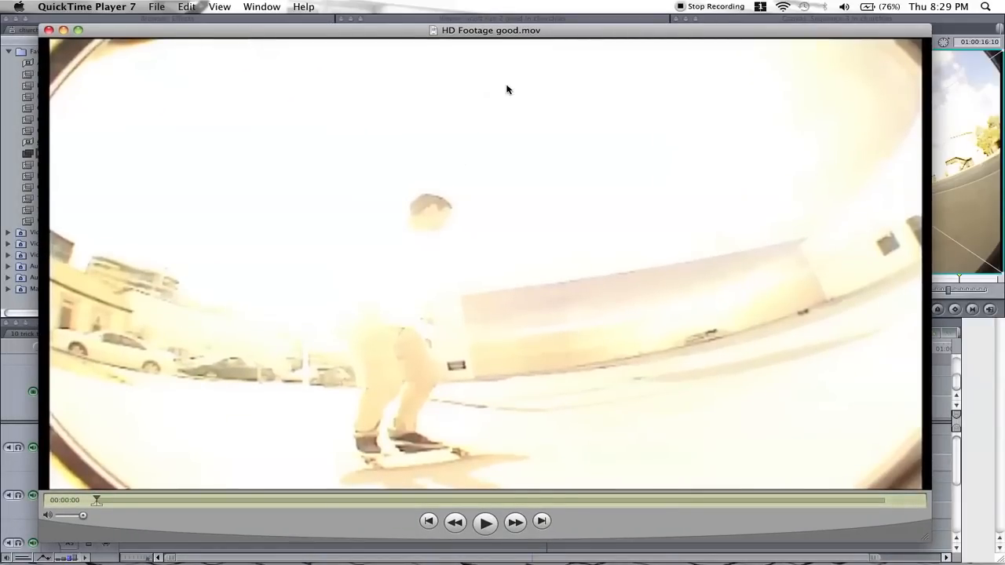
mouse_move(317, 149)
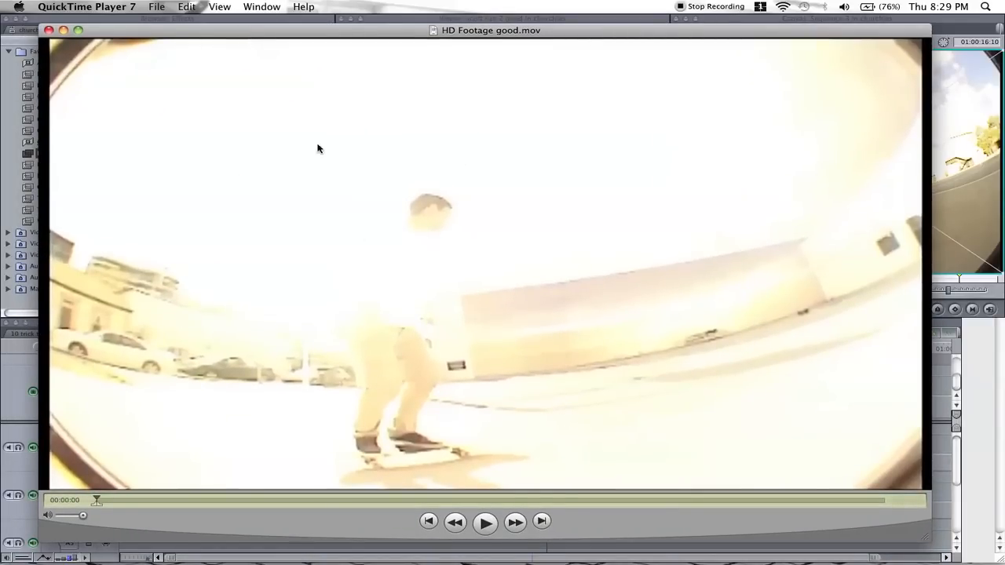